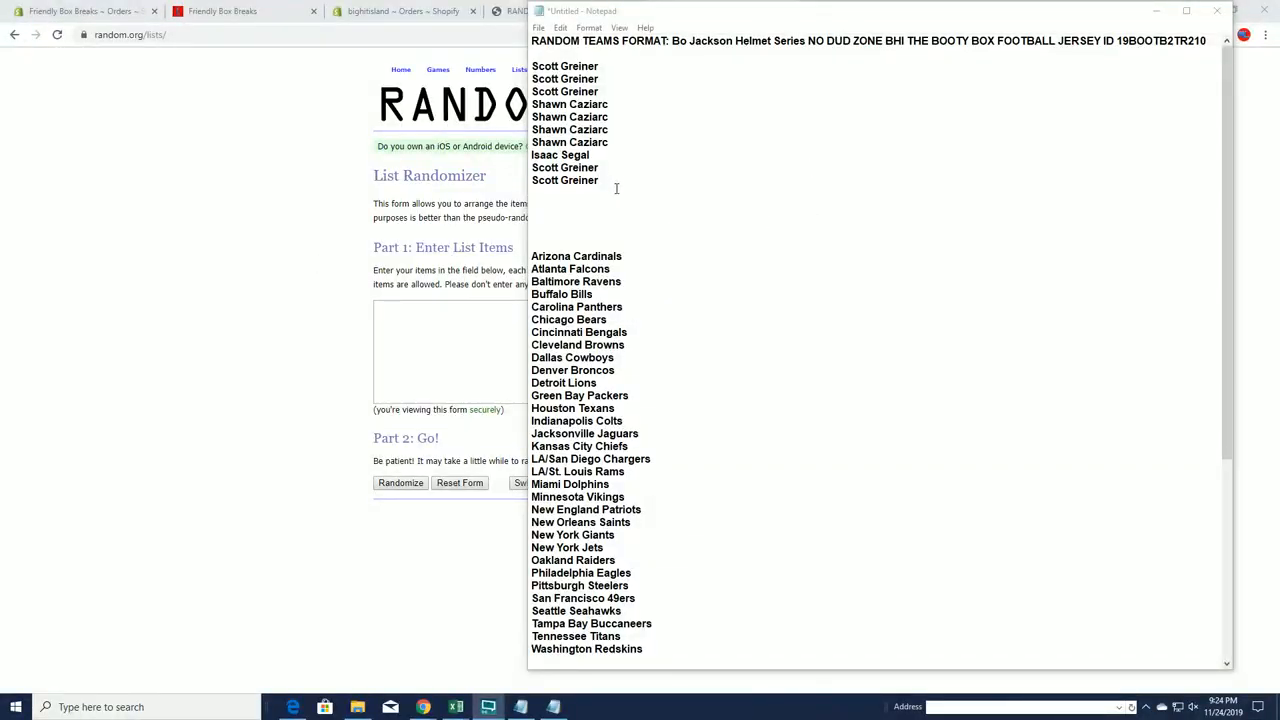
Reshuffle the 20-name owner list to seven randomizations and select its first six names
scroll(down, 3)
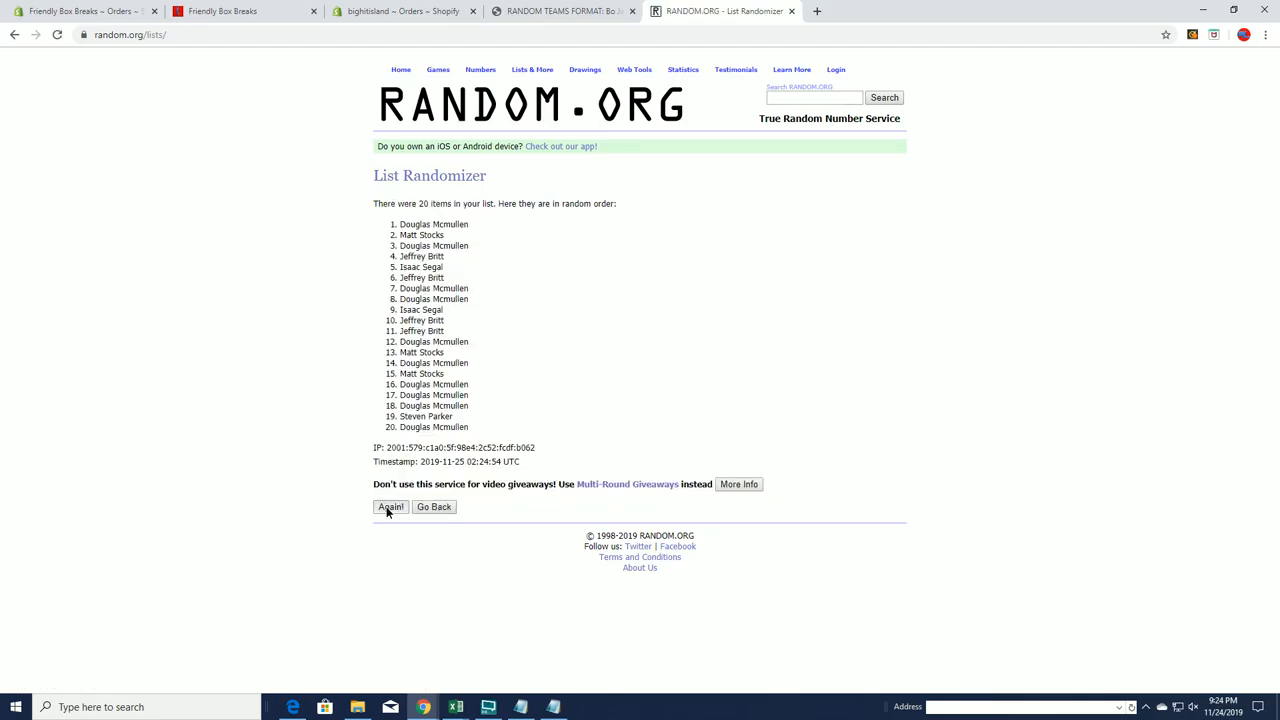
click(390, 507)
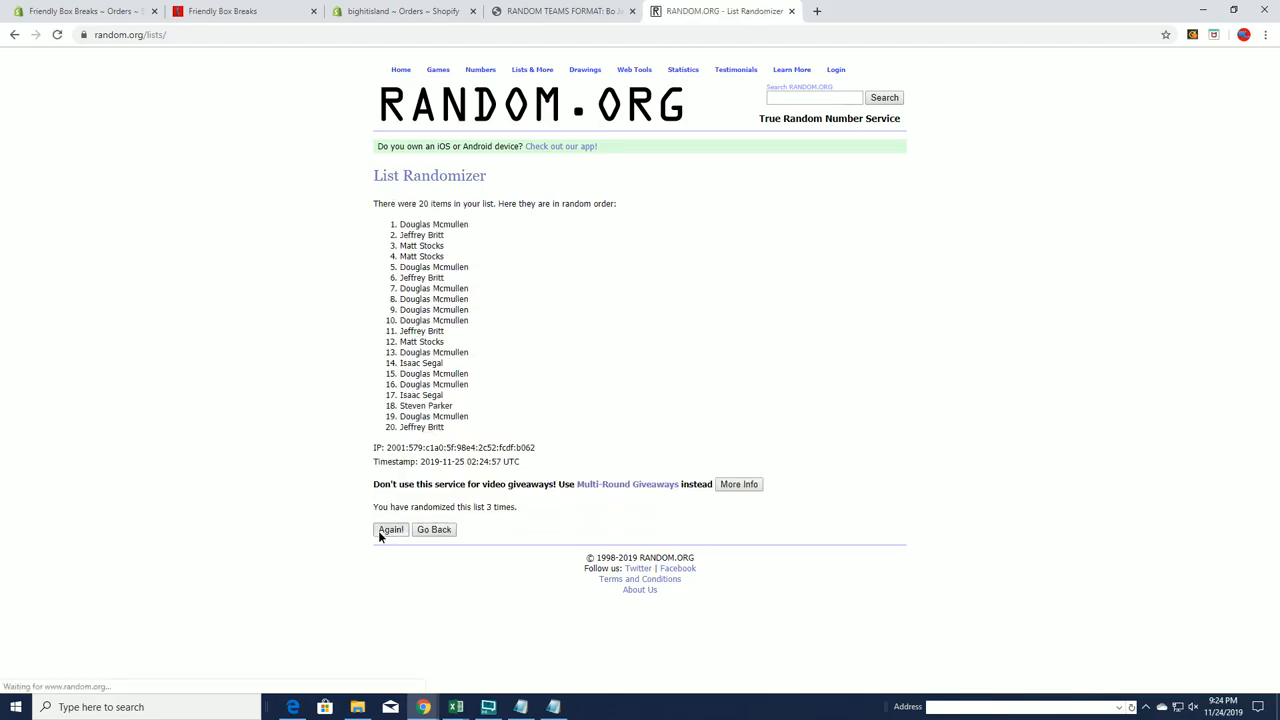
click(390, 529)
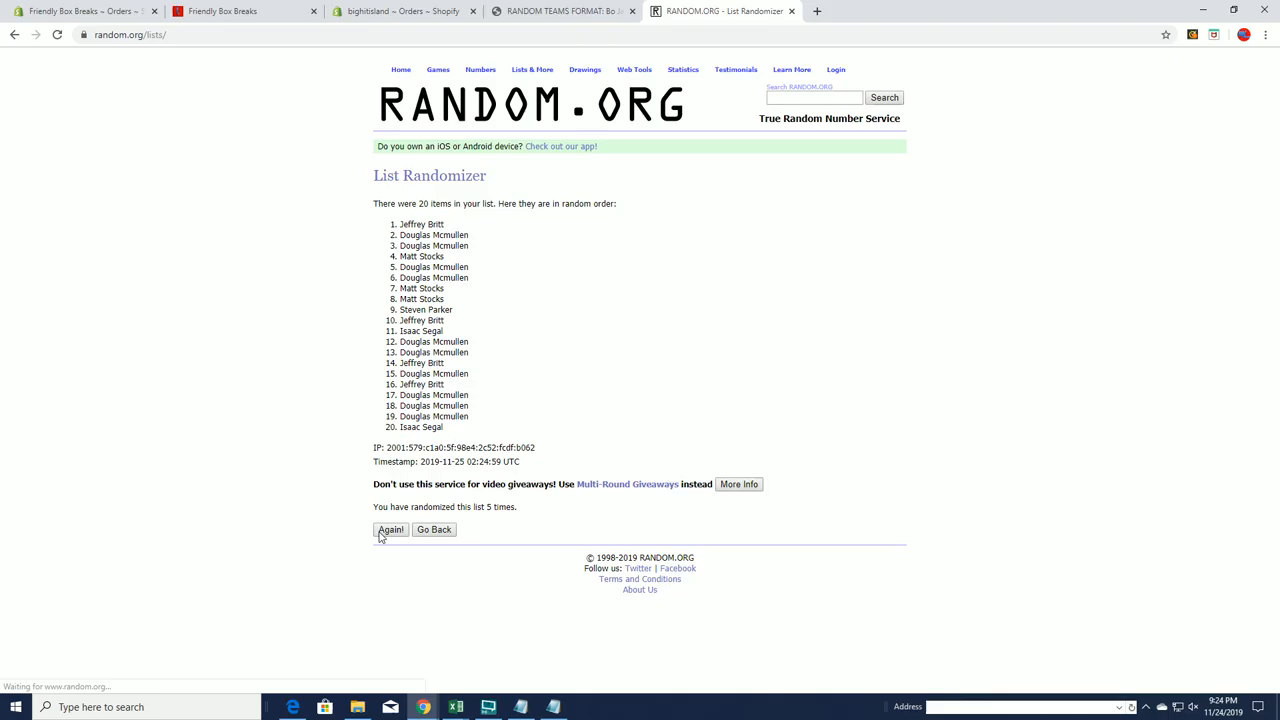
click(390, 529)
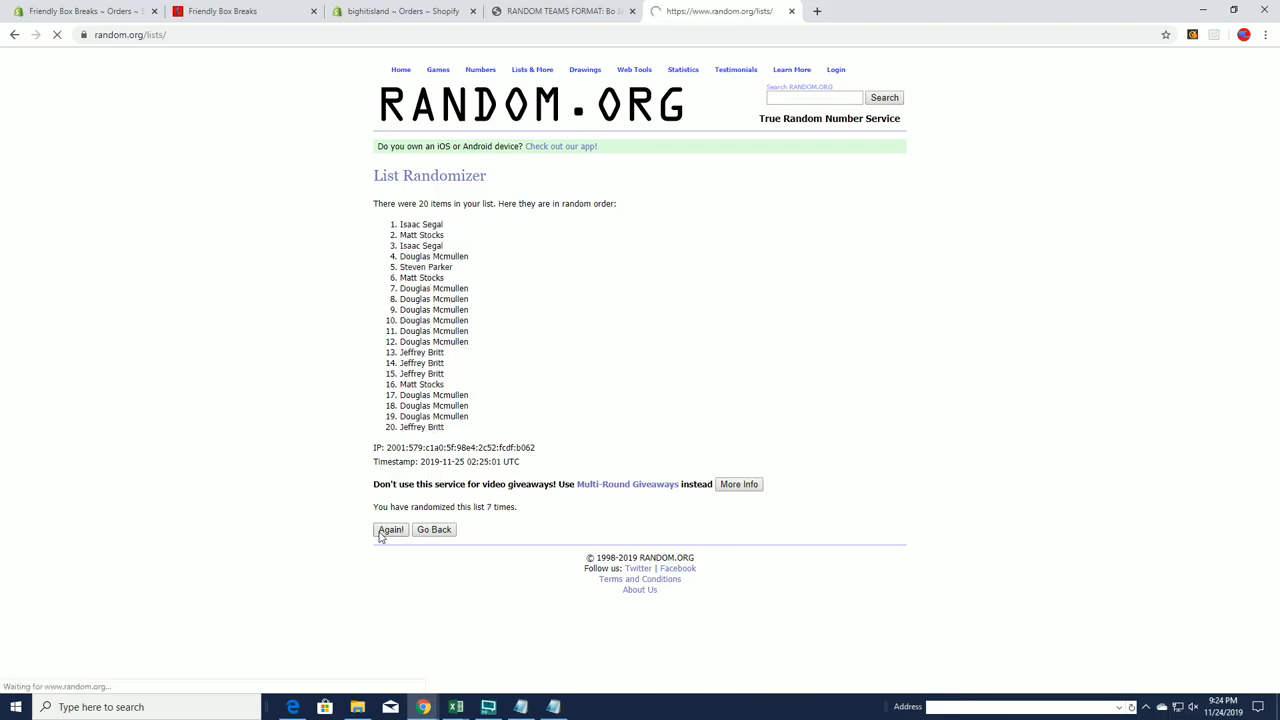
click(390, 529)
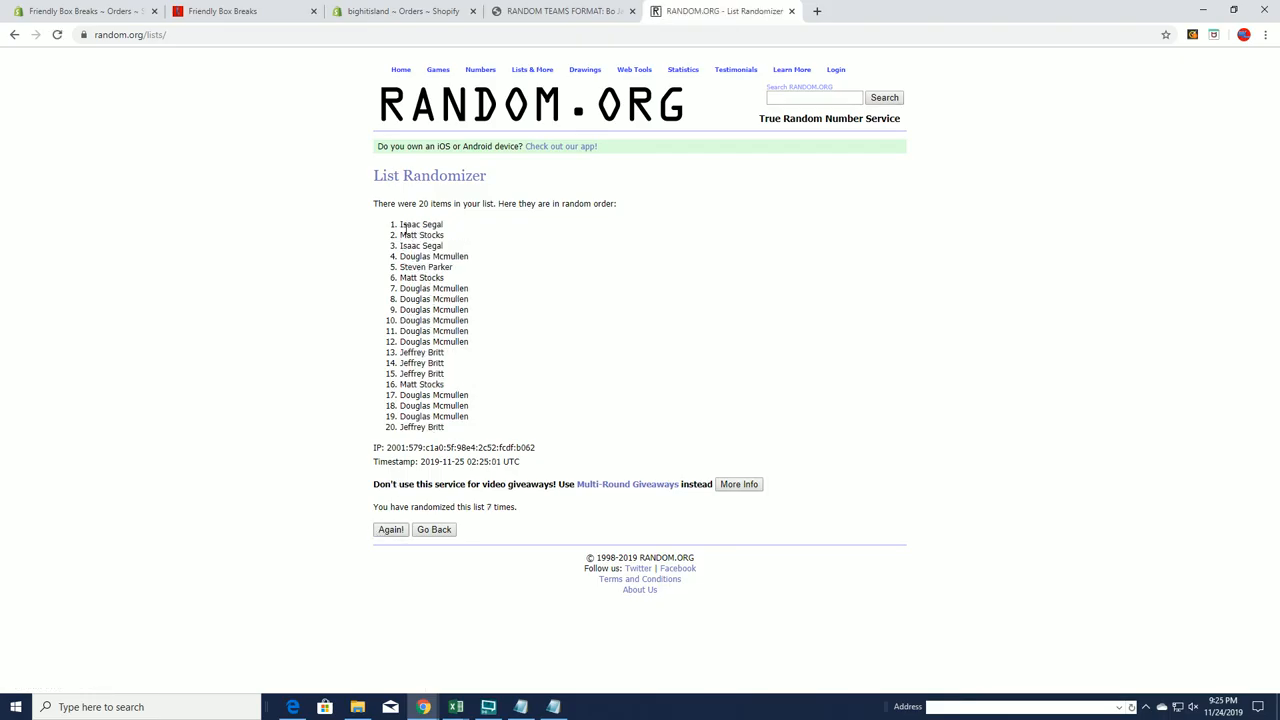
drag(398, 223, 443, 235)
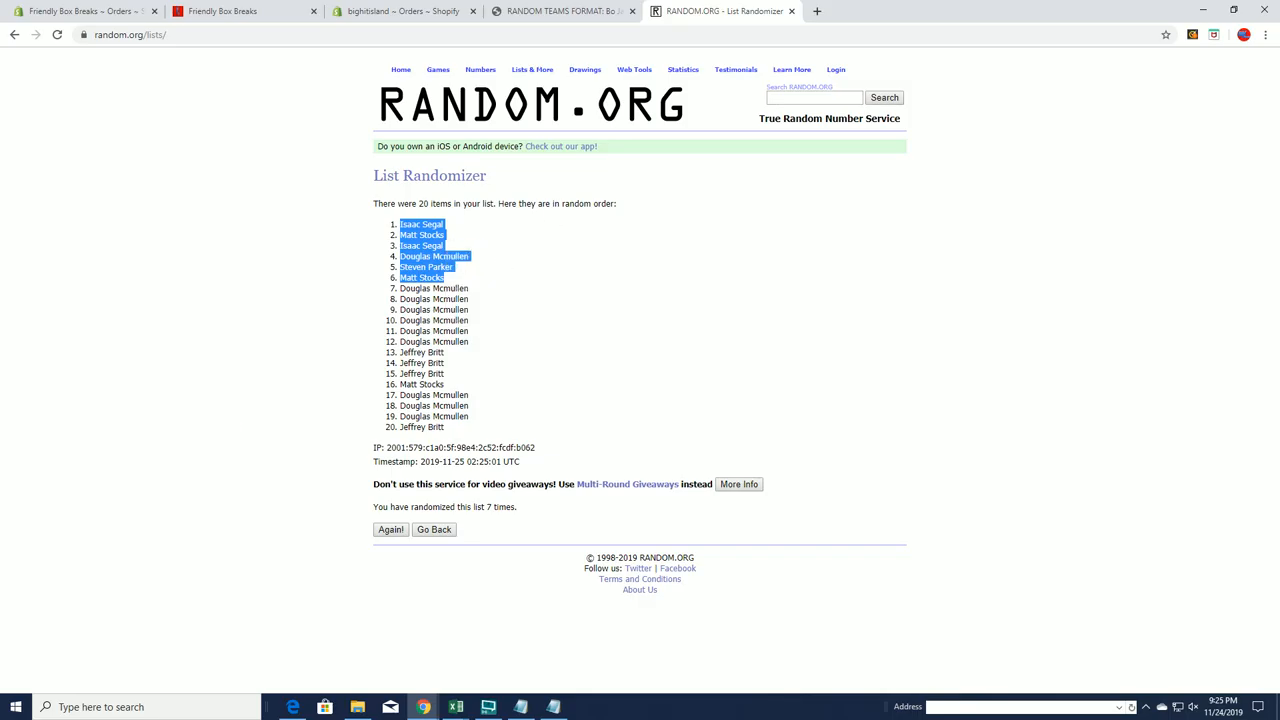
Return to Notepad and place the cursor at the end of the owner names
click(553, 707)
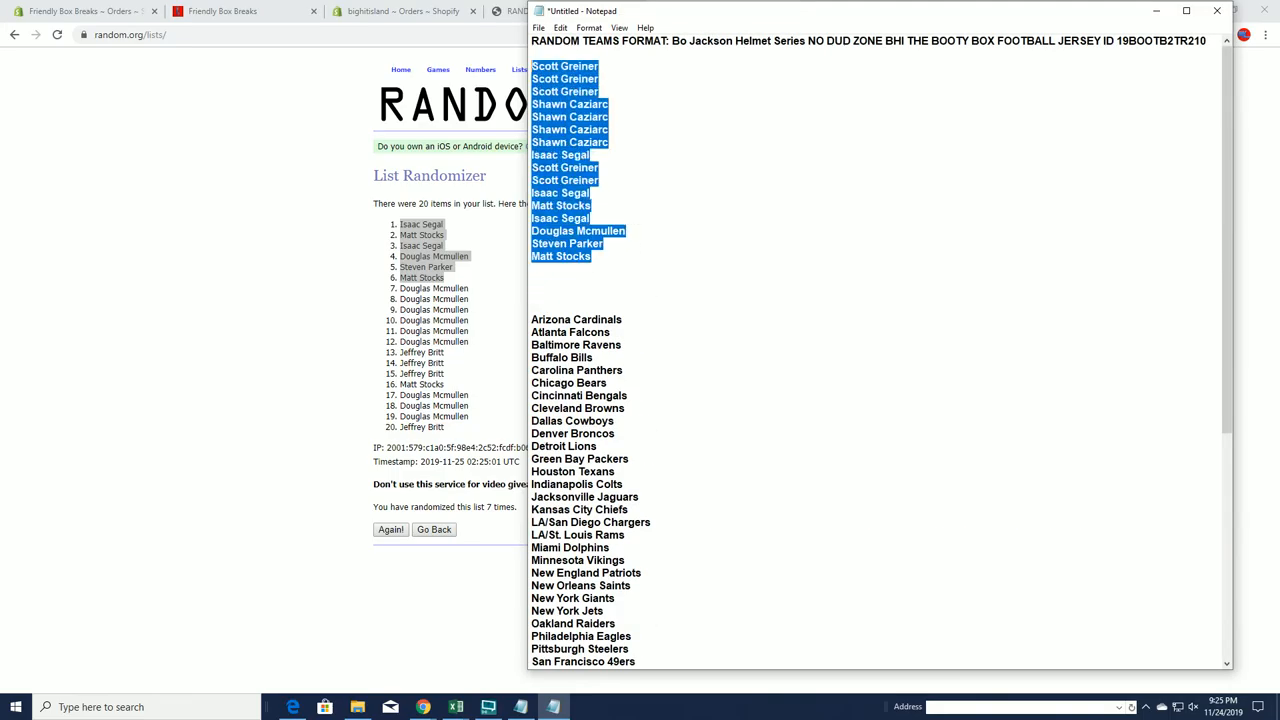
click(565, 271)
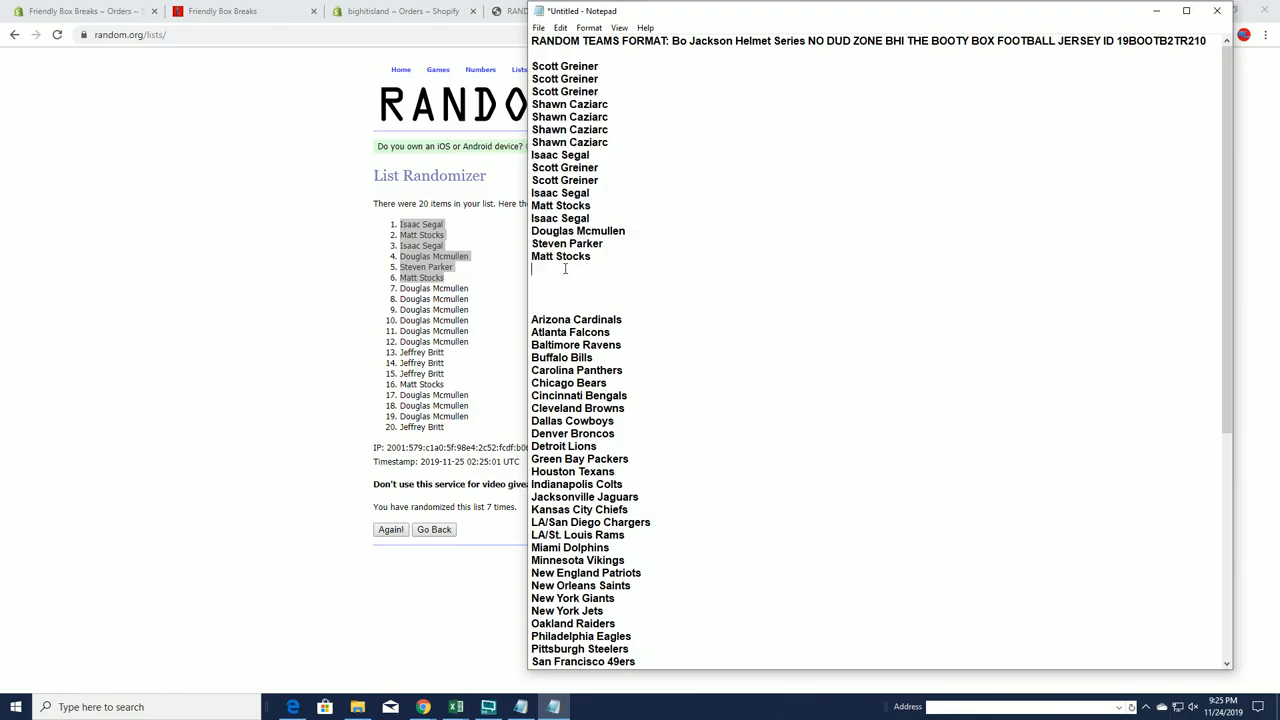
scroll(down, 3)
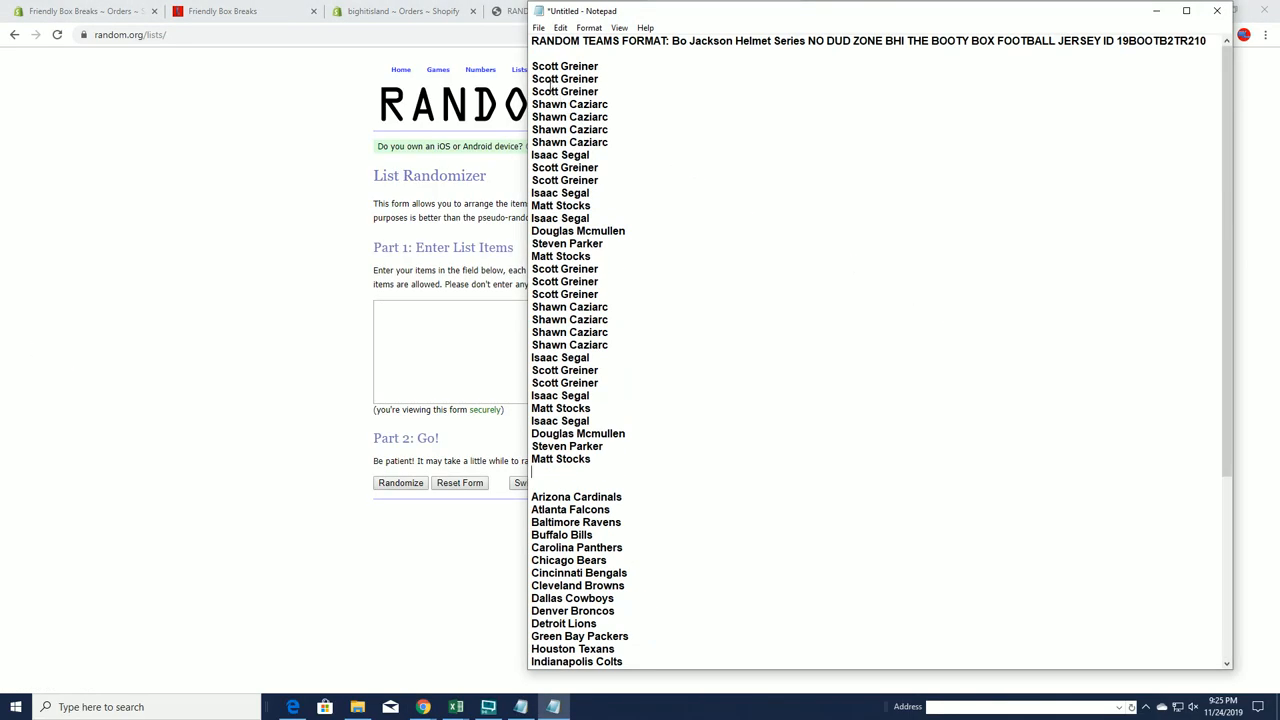
Enter the 32 owner names from Notepad into RANDOM.ORG and randomize them
drag(531, 66, 591, 459)
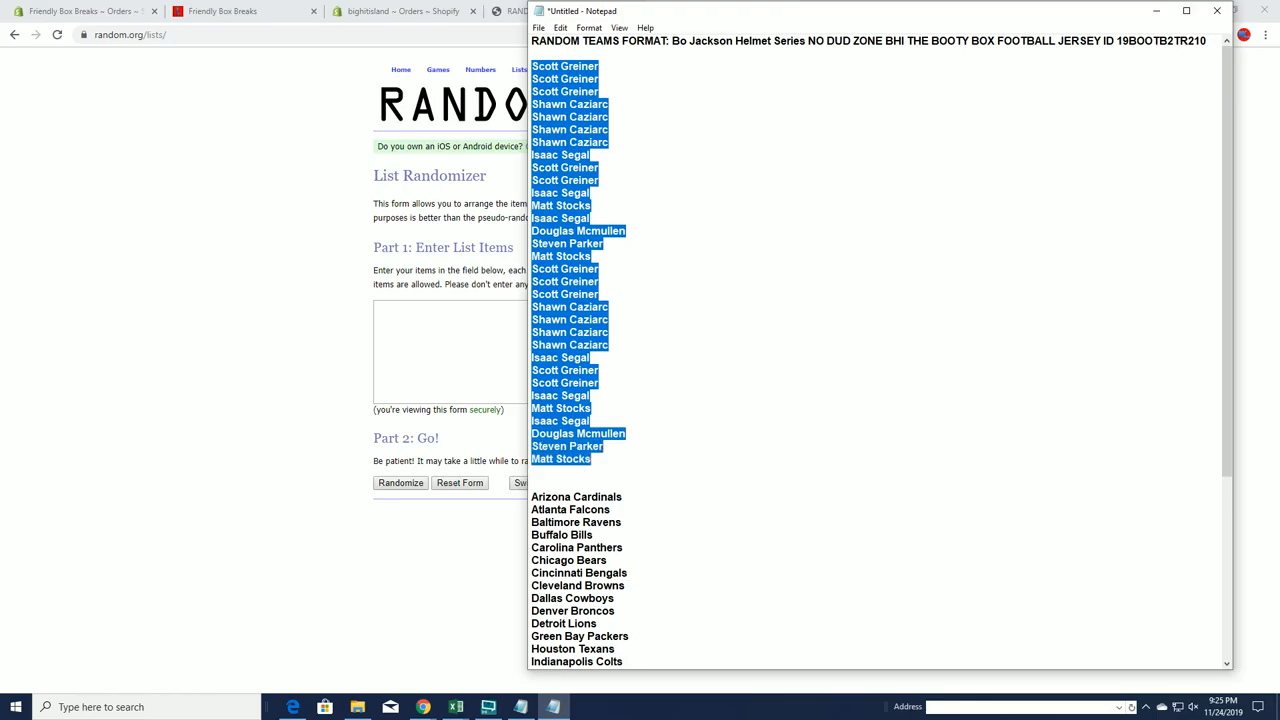
click(725, 11)
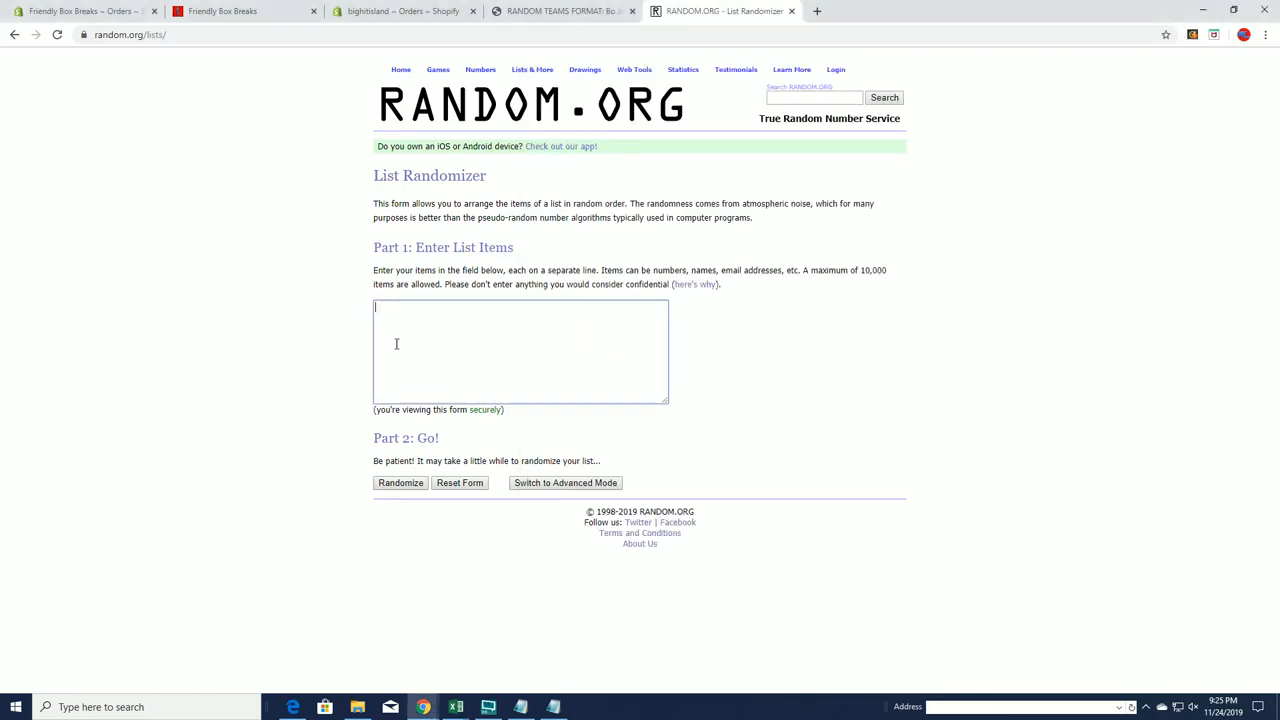
text(Shawn Caziarc)
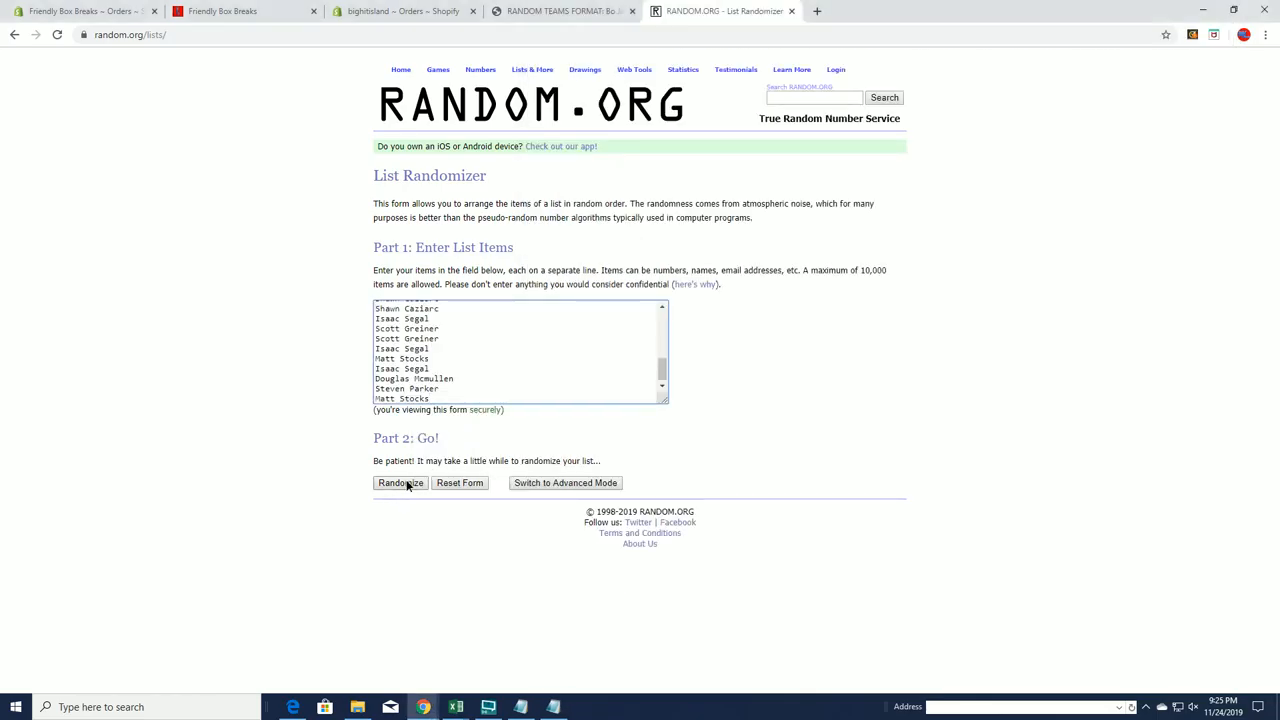
click(400, 483)
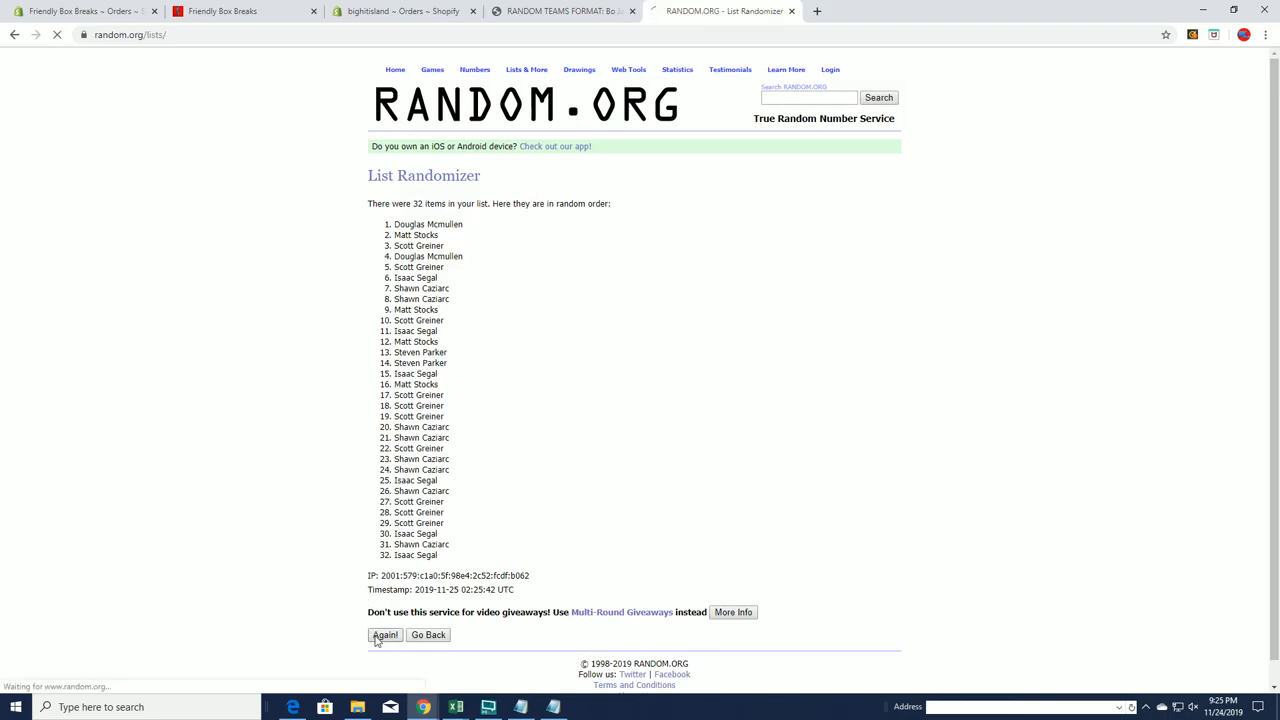
Reshuffle the owner list to seven randomizations and select all 32 results
click(385, 635)
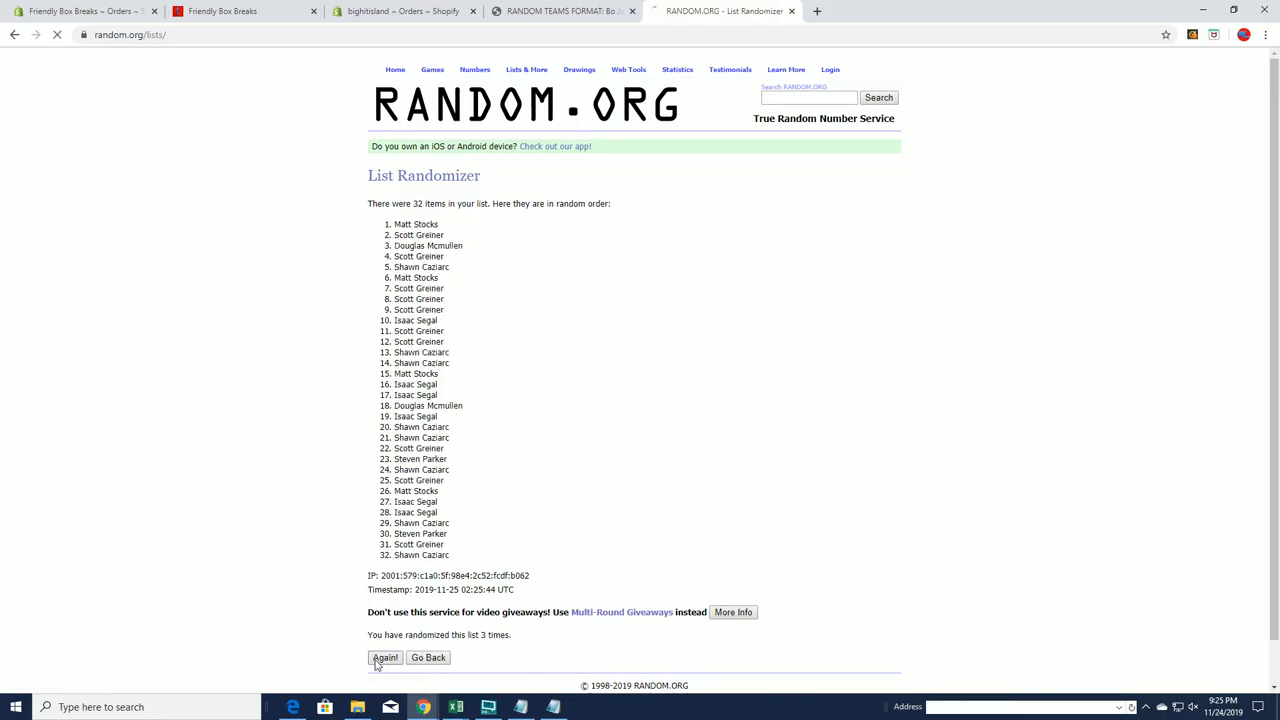
click(385, 657)
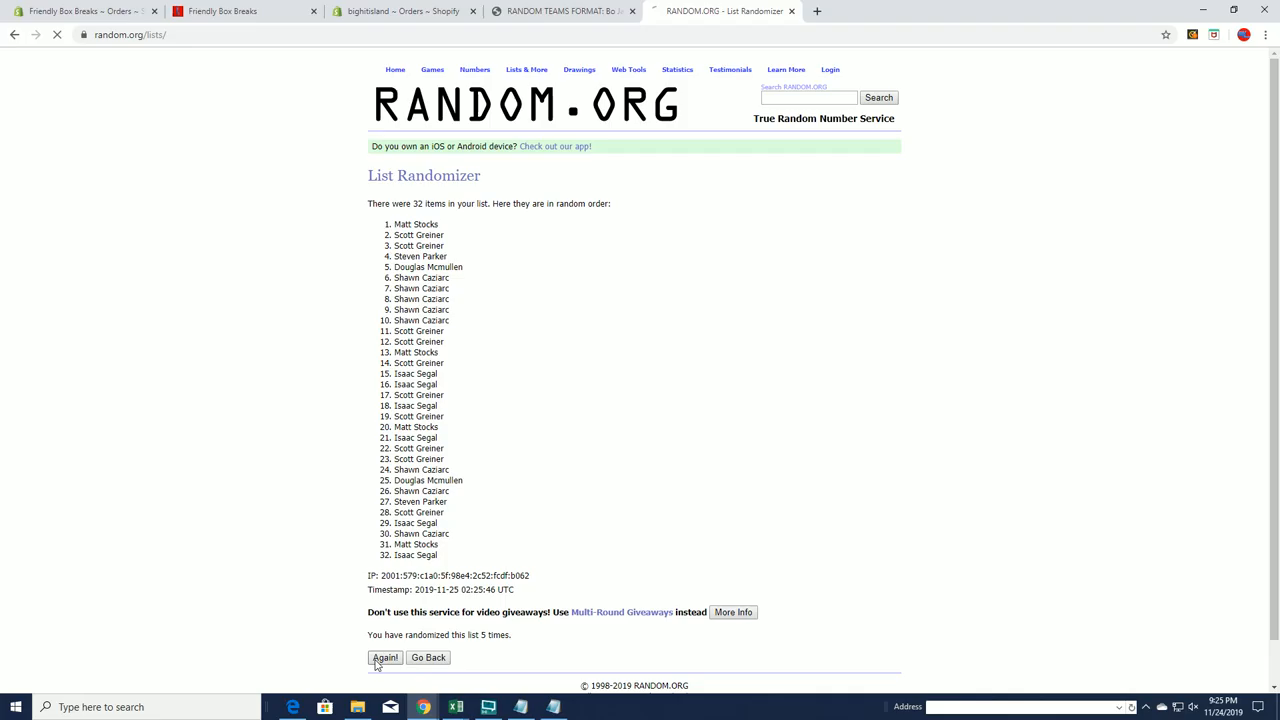
click(385, 657)
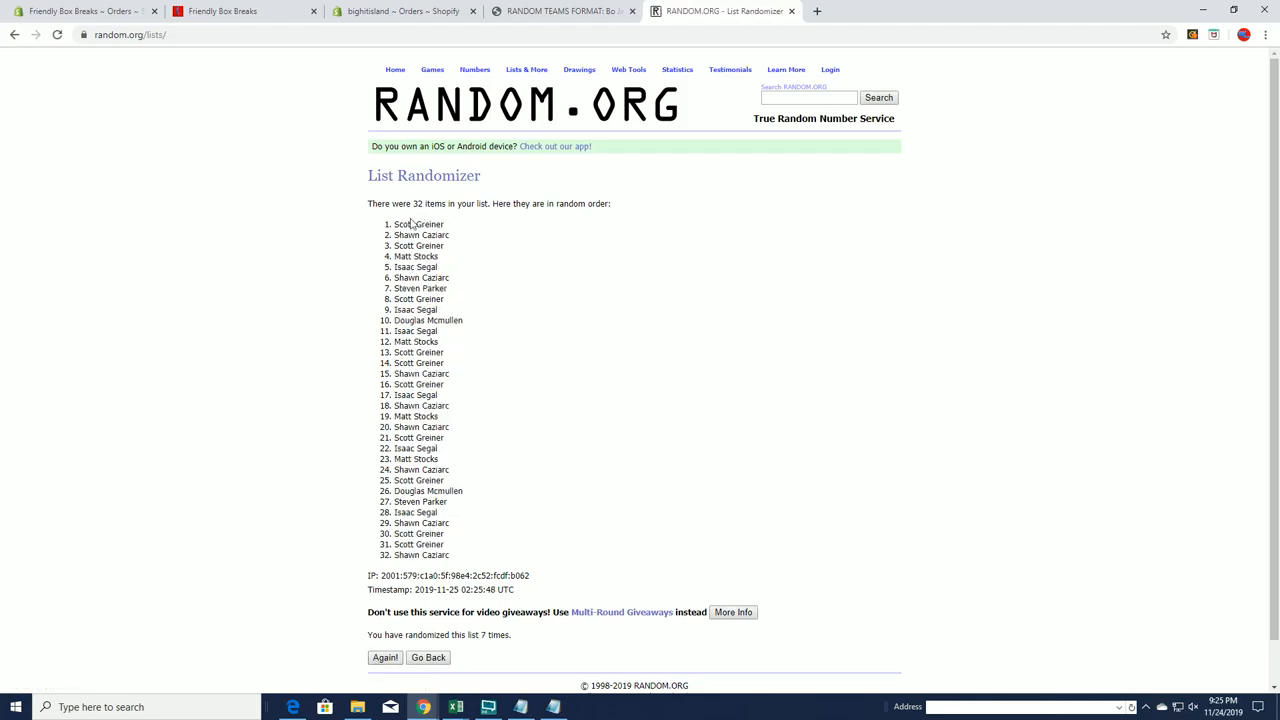
drag(395, 224, 420, 555)
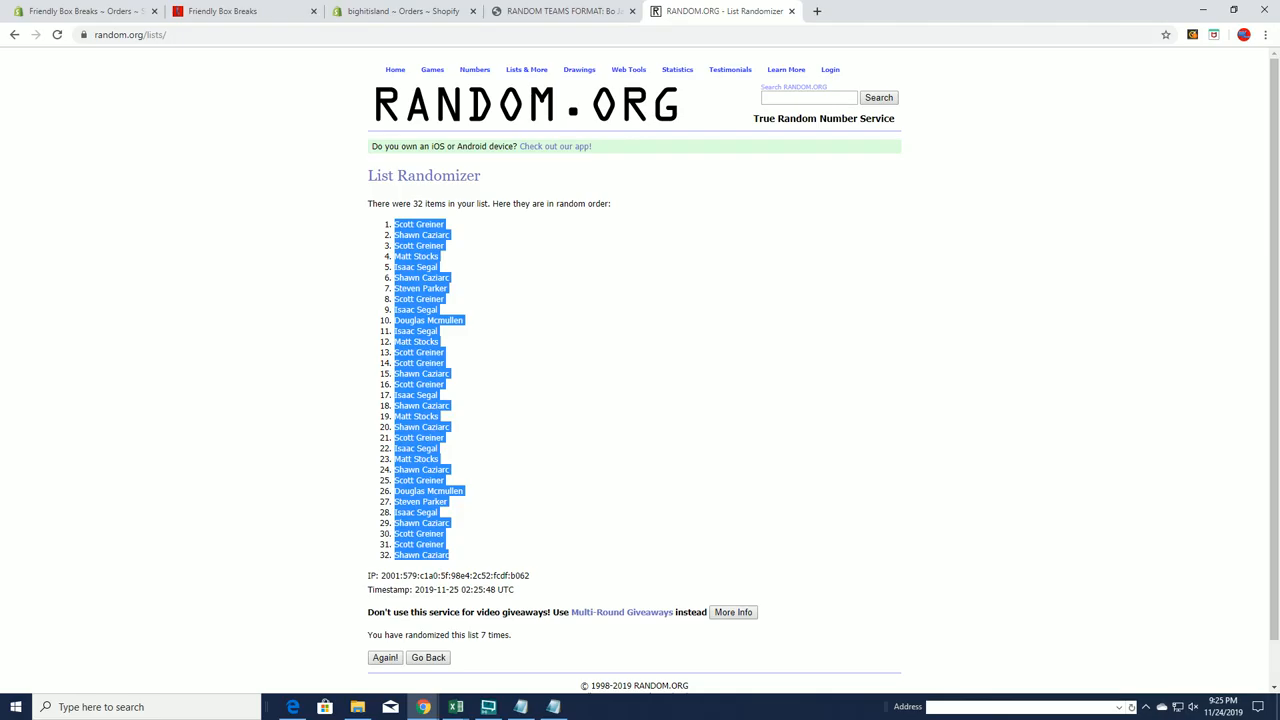
Back in Notepad, scroll to the 32 NFL team names and open their copy menu
click(488, 707)
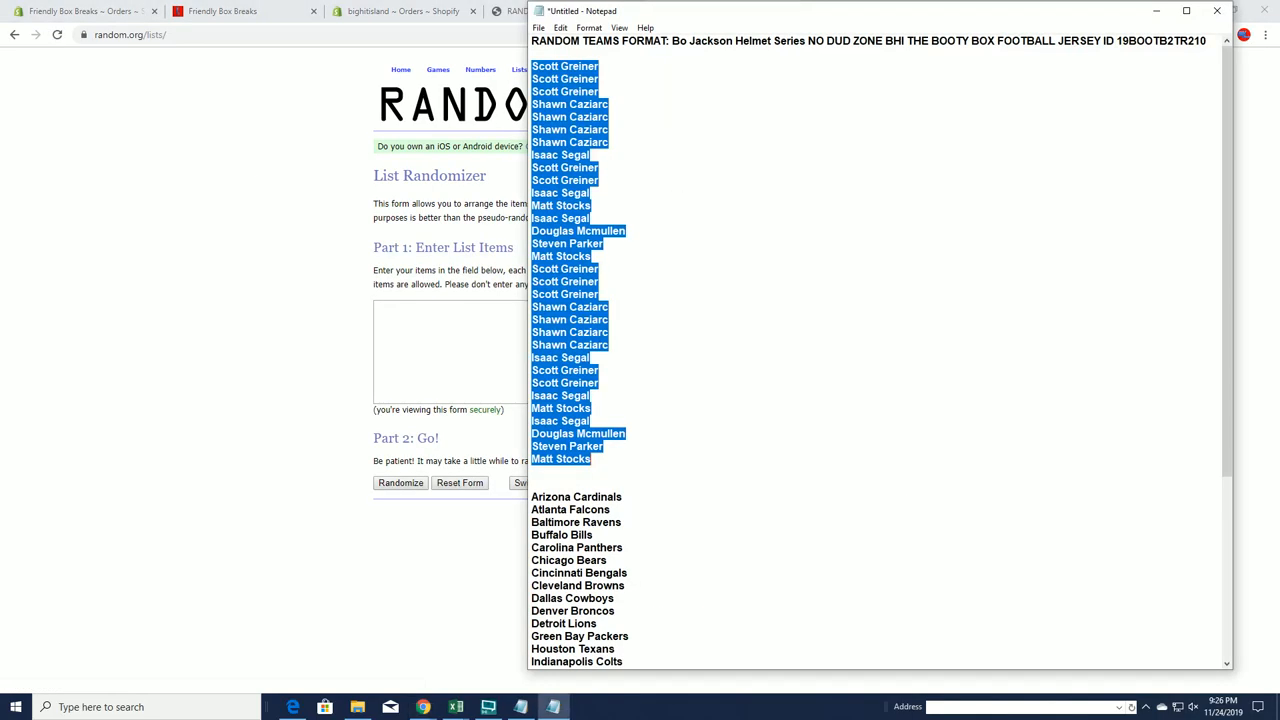
scroll(down, 3)
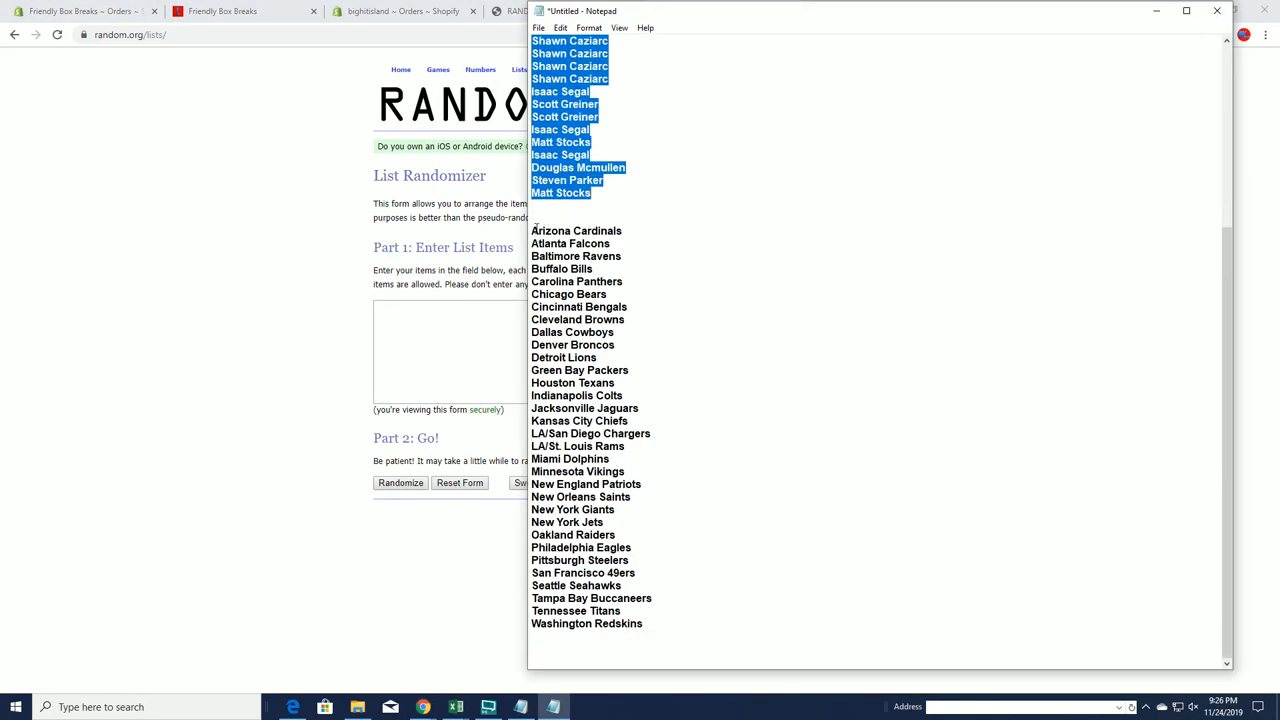
right_click(680, 330)
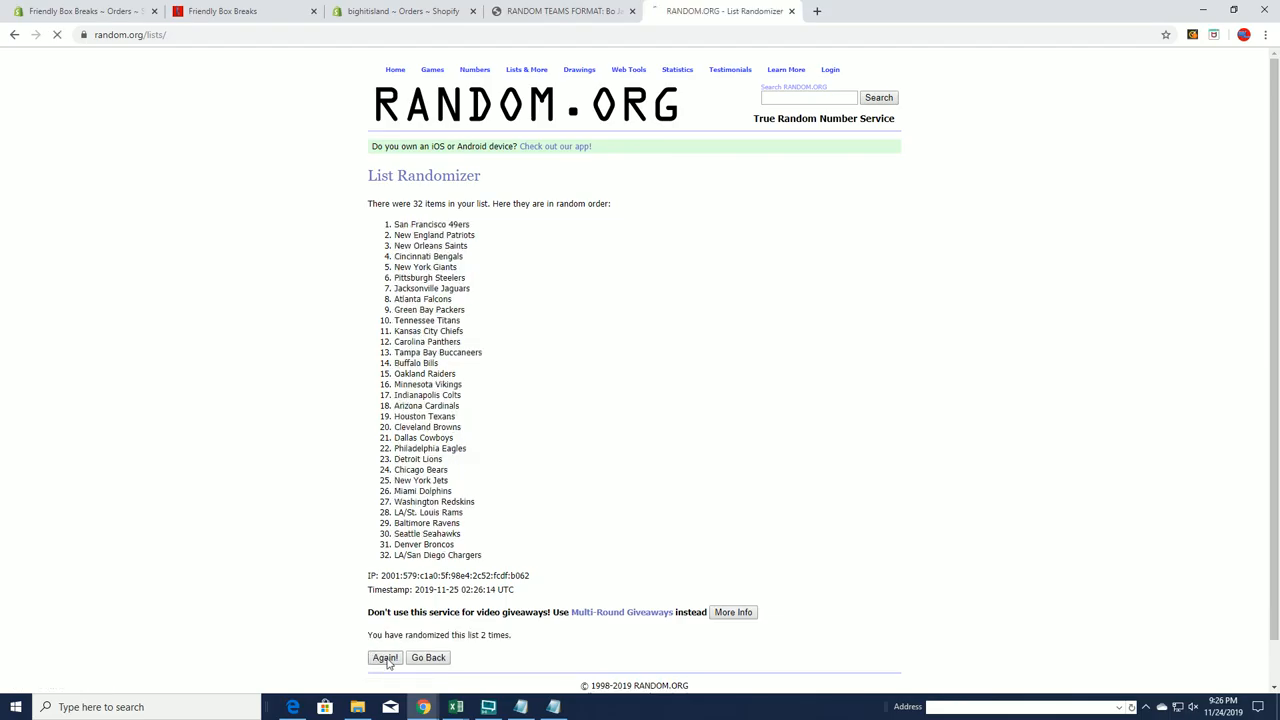
Reshuffle the 32-team list until it has been randomized seven times
click(385, 657)
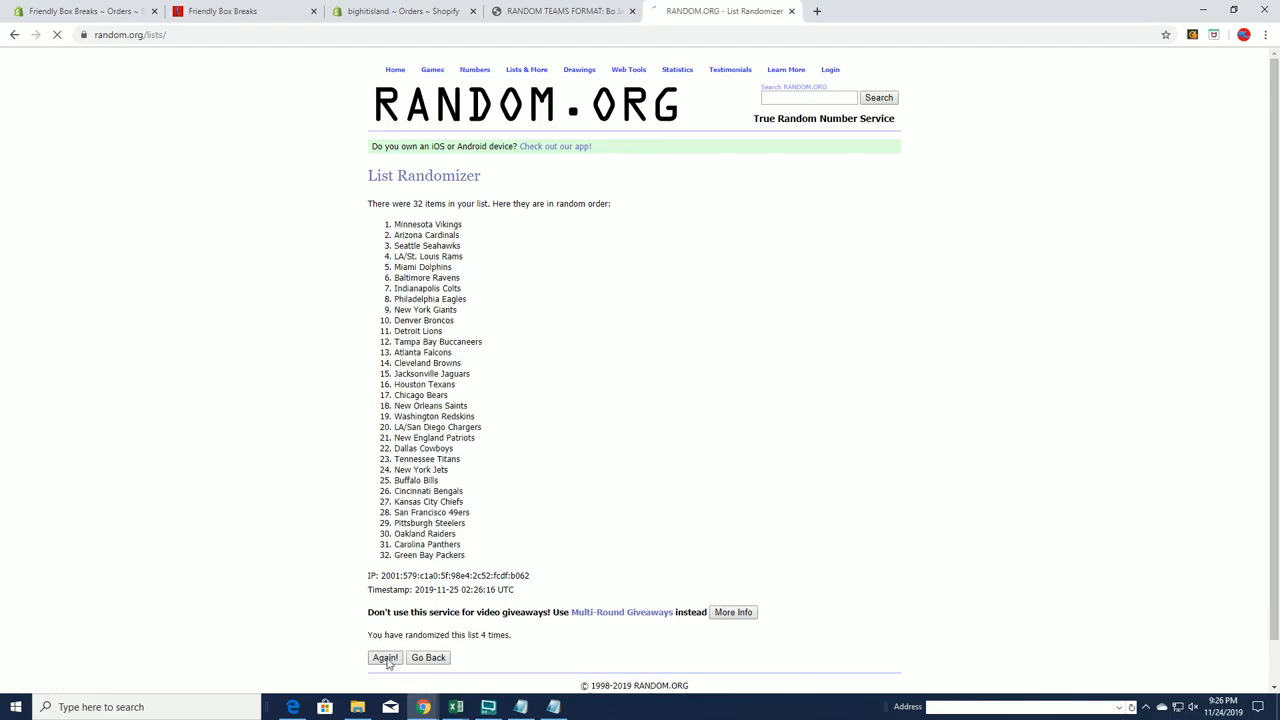
click(385, 657)
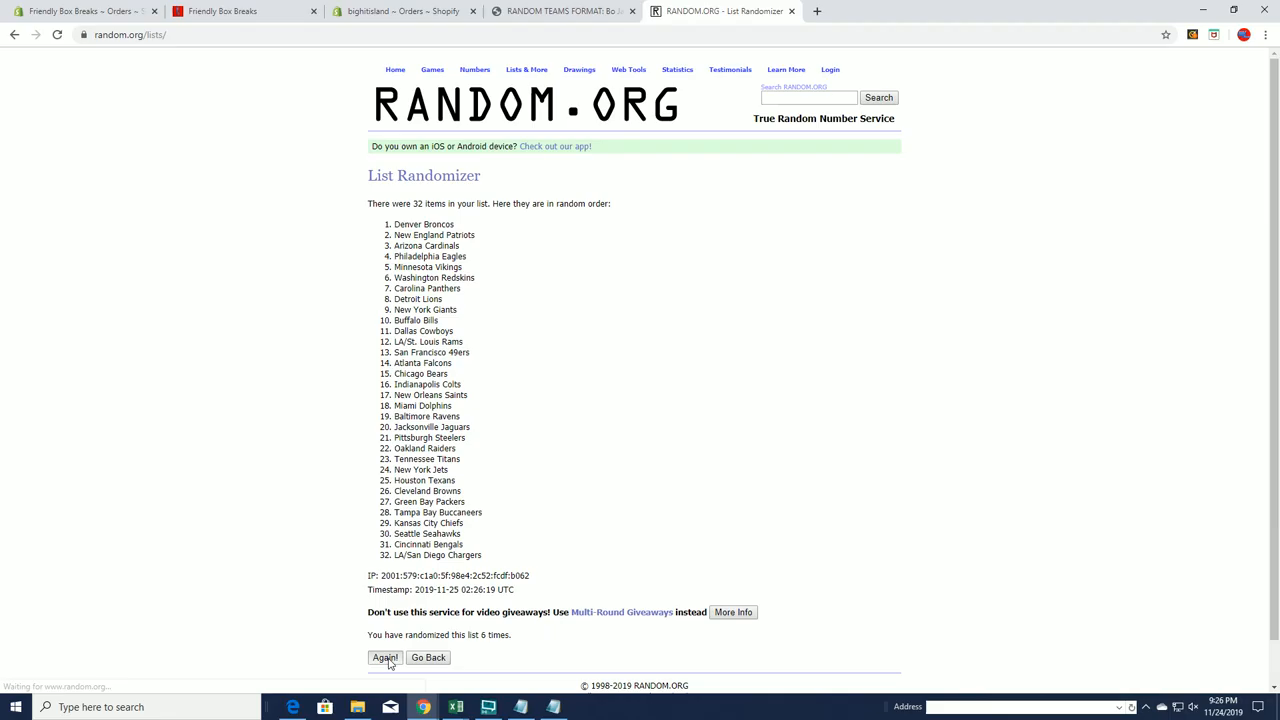
click(385, 657)
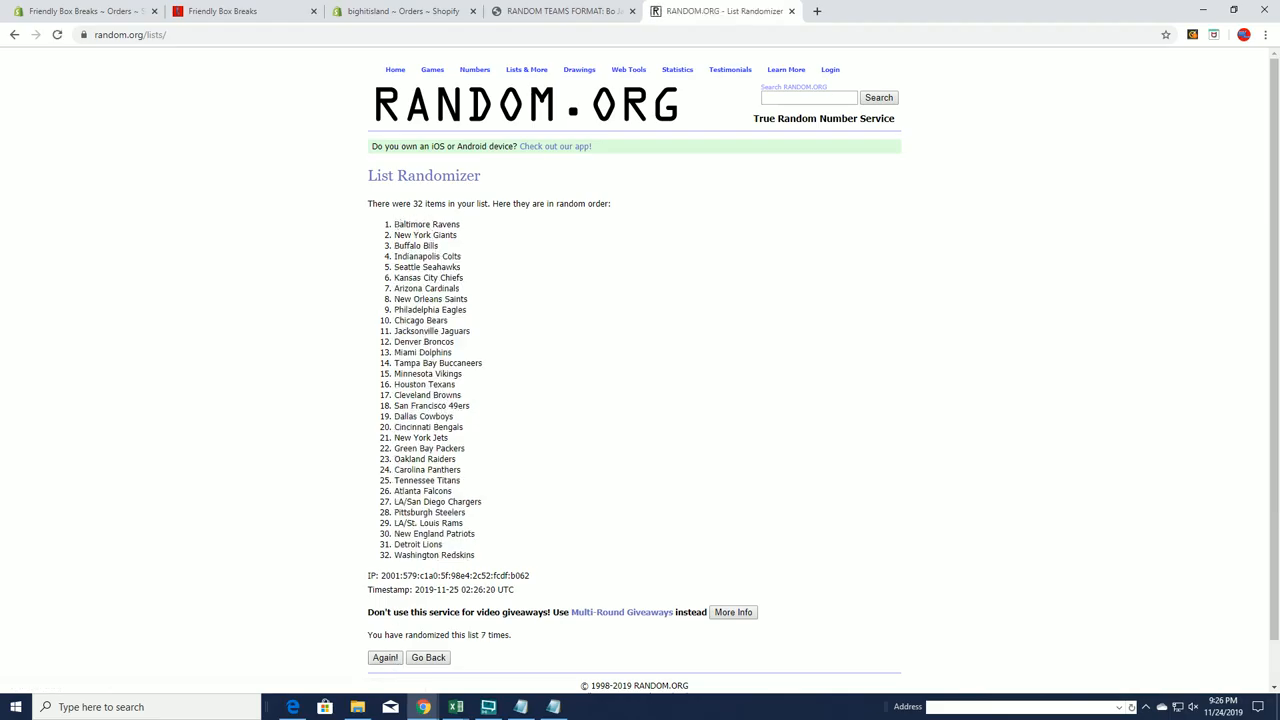
Copy the shuffled team names and paste them into Excel cell B2 under TEAM NAMES
right_click(473, 342)
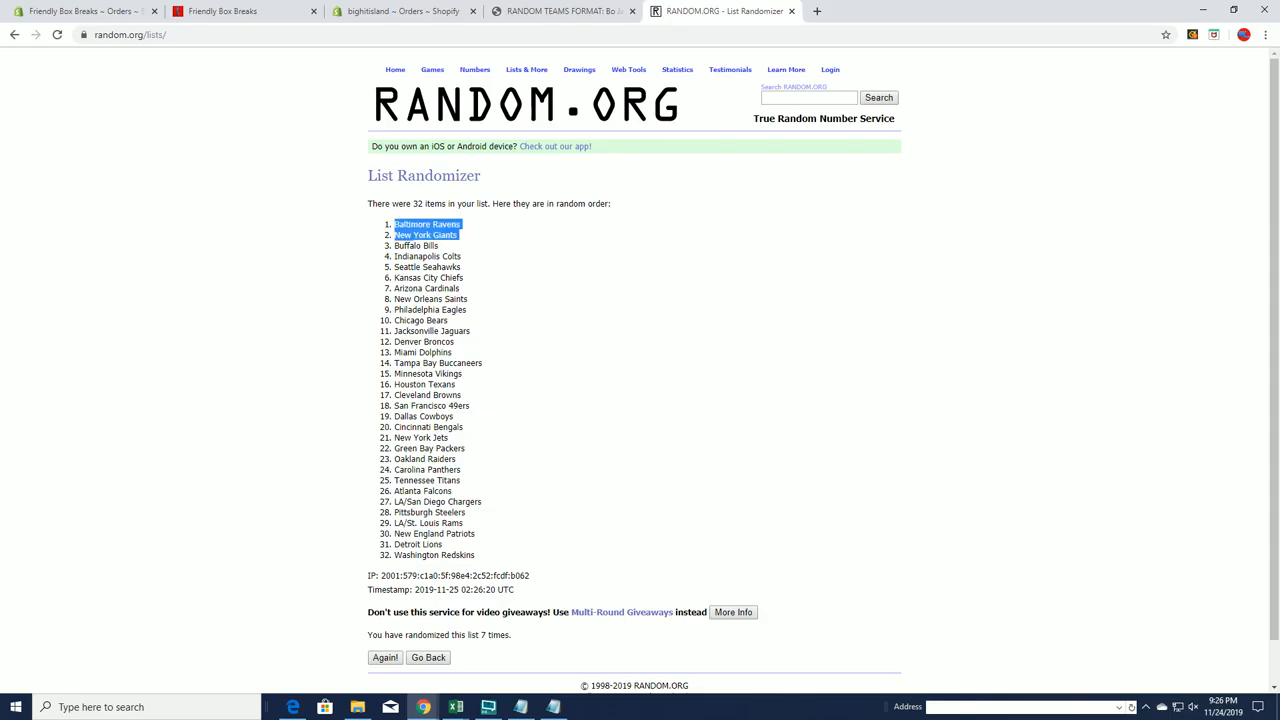
right_click(455, 325)
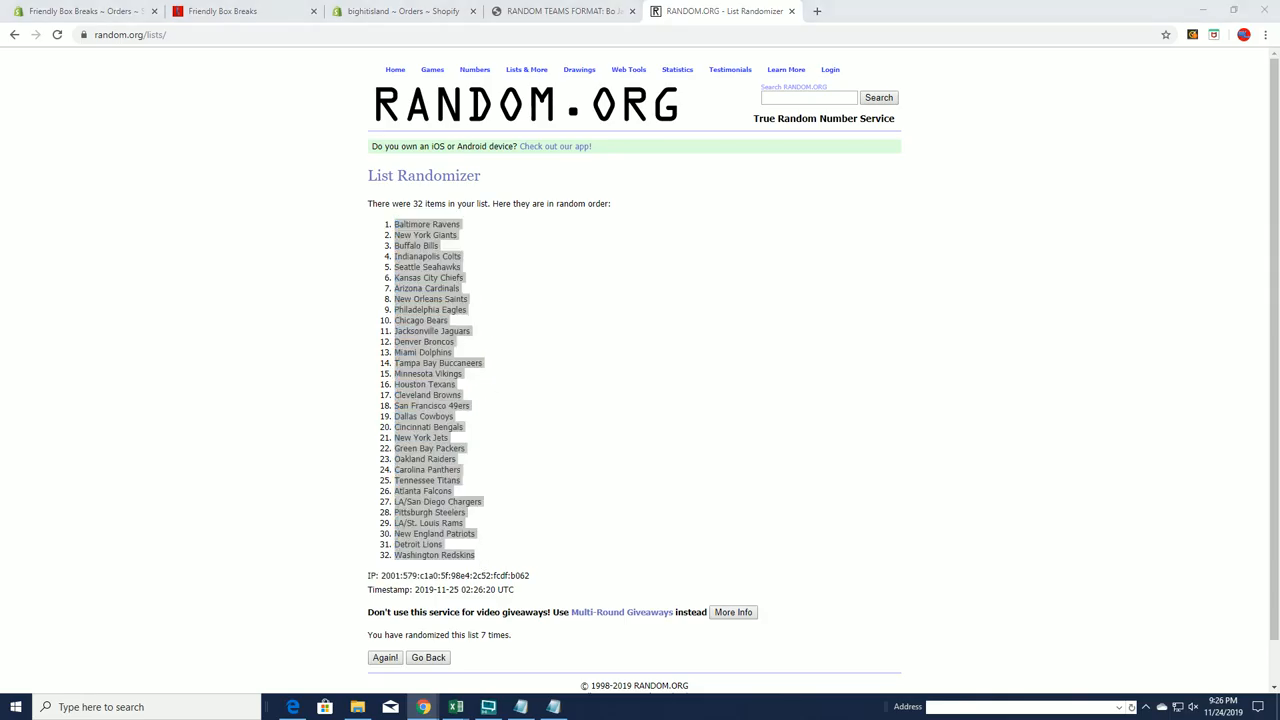
click(488, 707)
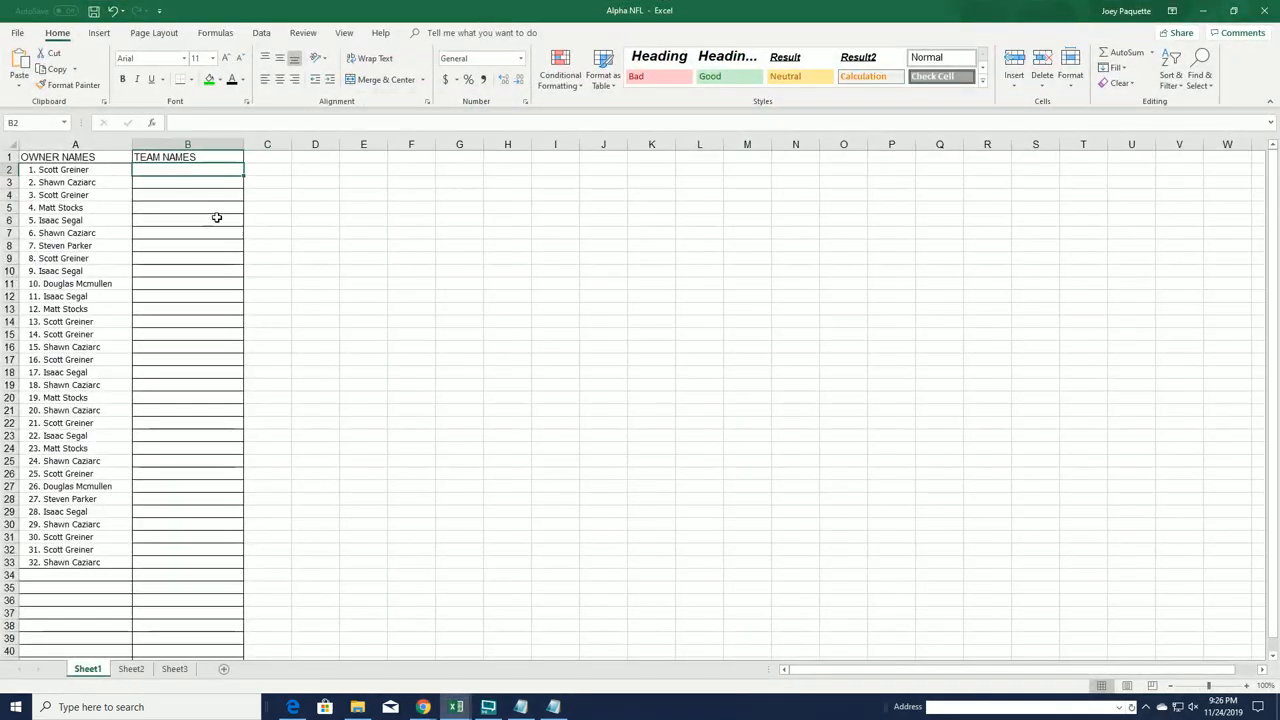
key(ctrl+v)
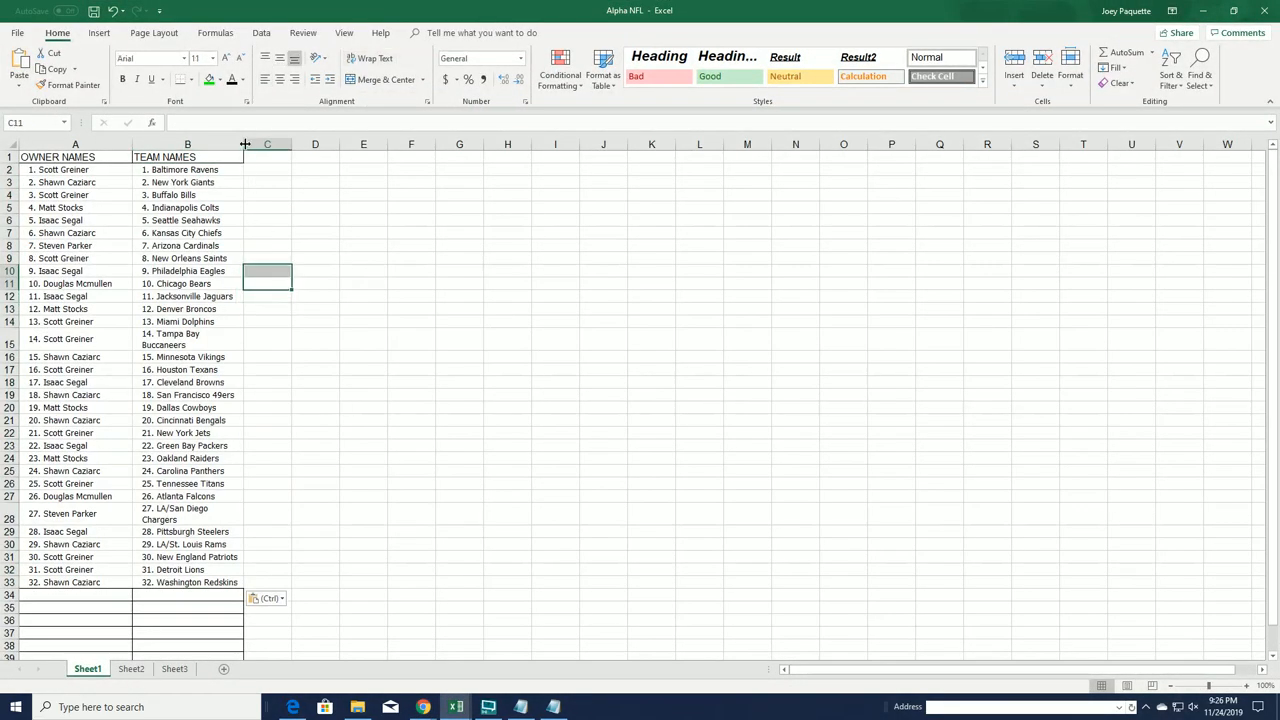